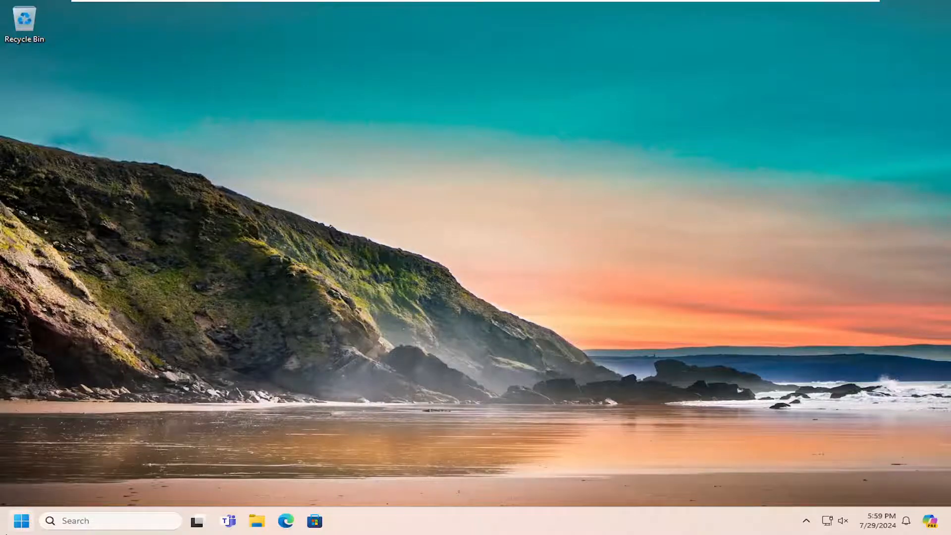
Launch Command Prompt as administrator from the 'cmd' Start search, approving the UAC prompt.
type("cmd")
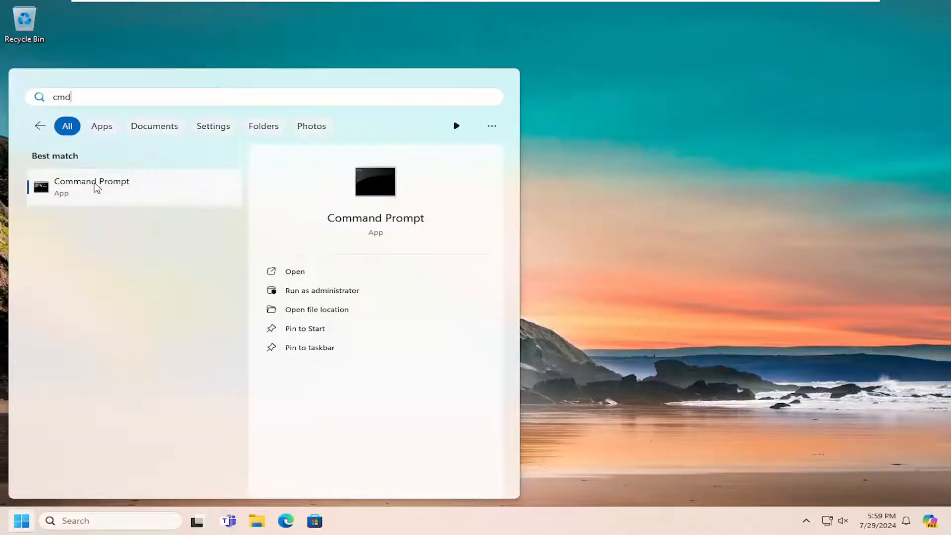
right_click(92, 187)
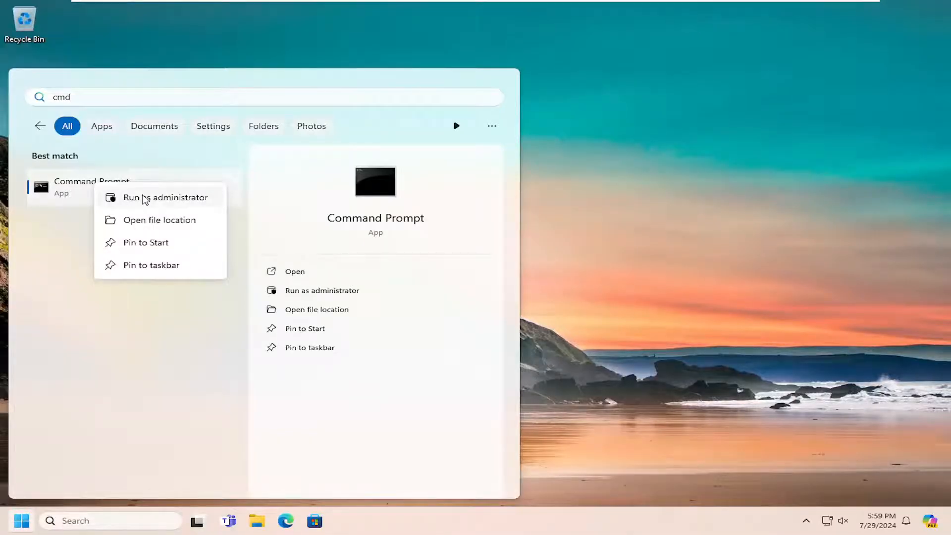
left_click(165, 197)
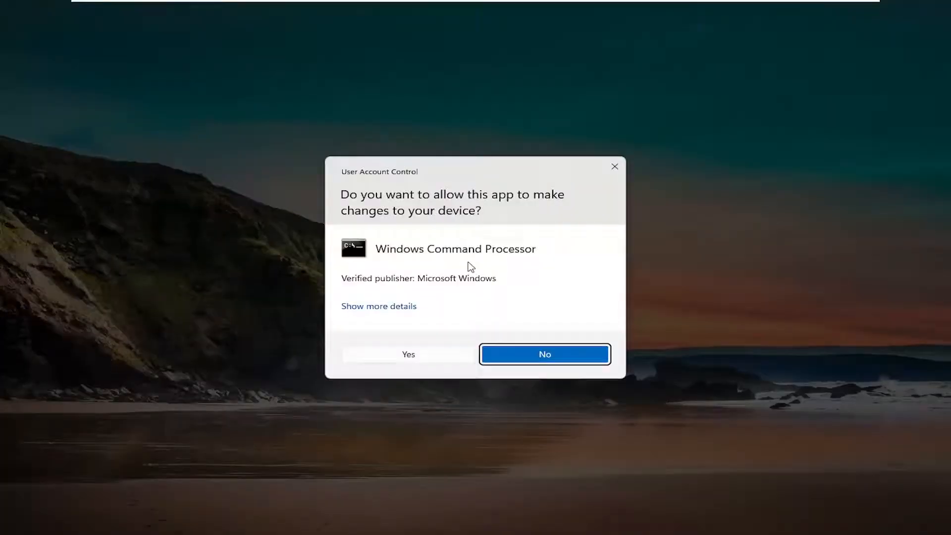
left_click(407, 354)
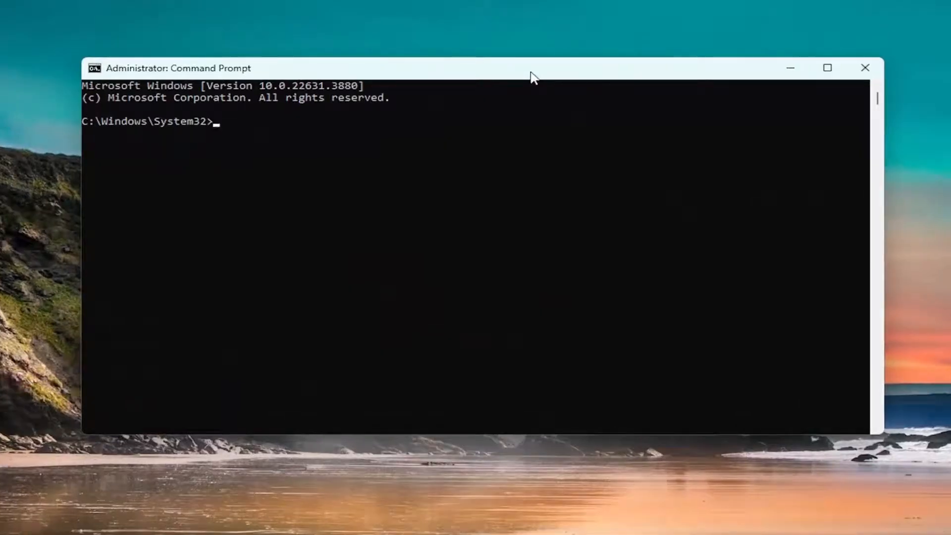
mouse_move(478, 71)
type("bcdedit.exe /set {current} nx AlwaysOff")
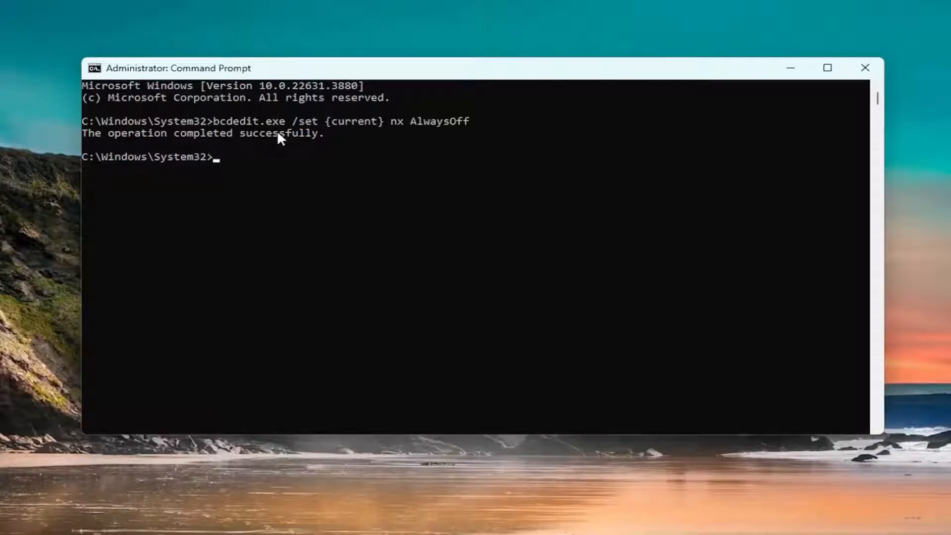
mouse_move(302, 193)
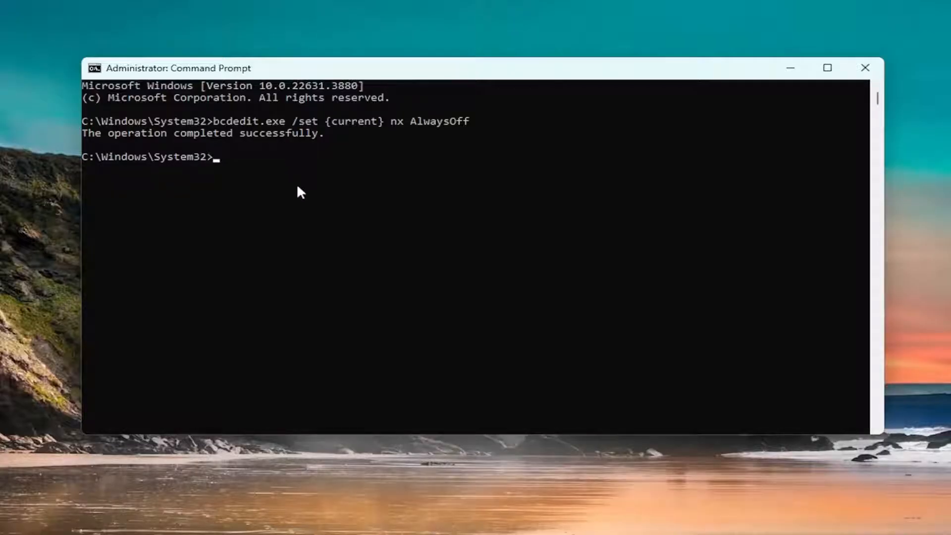
Enter 'sfc /scannow' at the elevated prompt without running it.
type("sfc /scann")
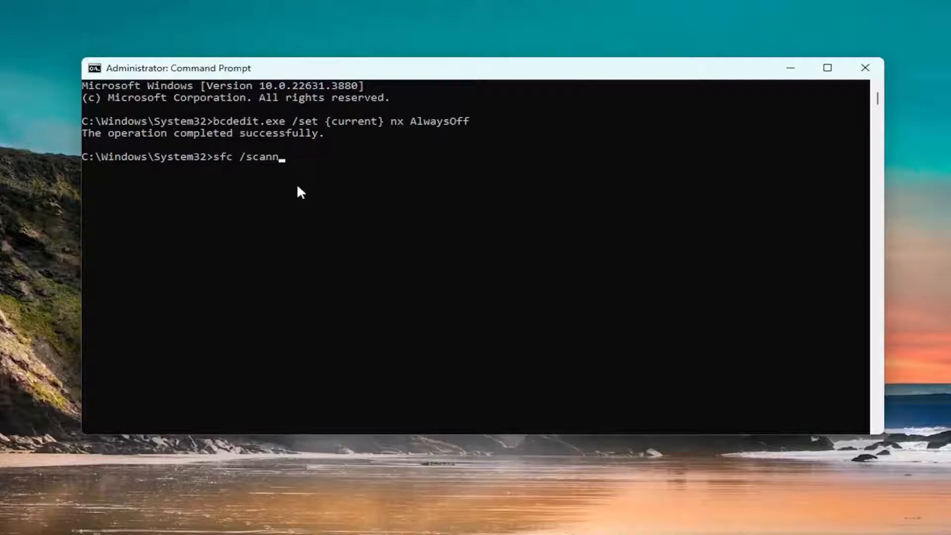
type("ow")
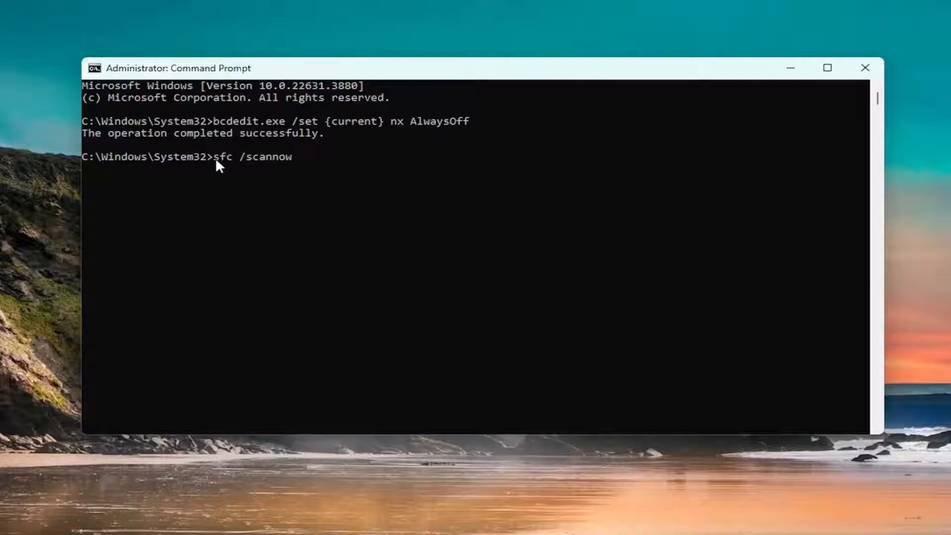